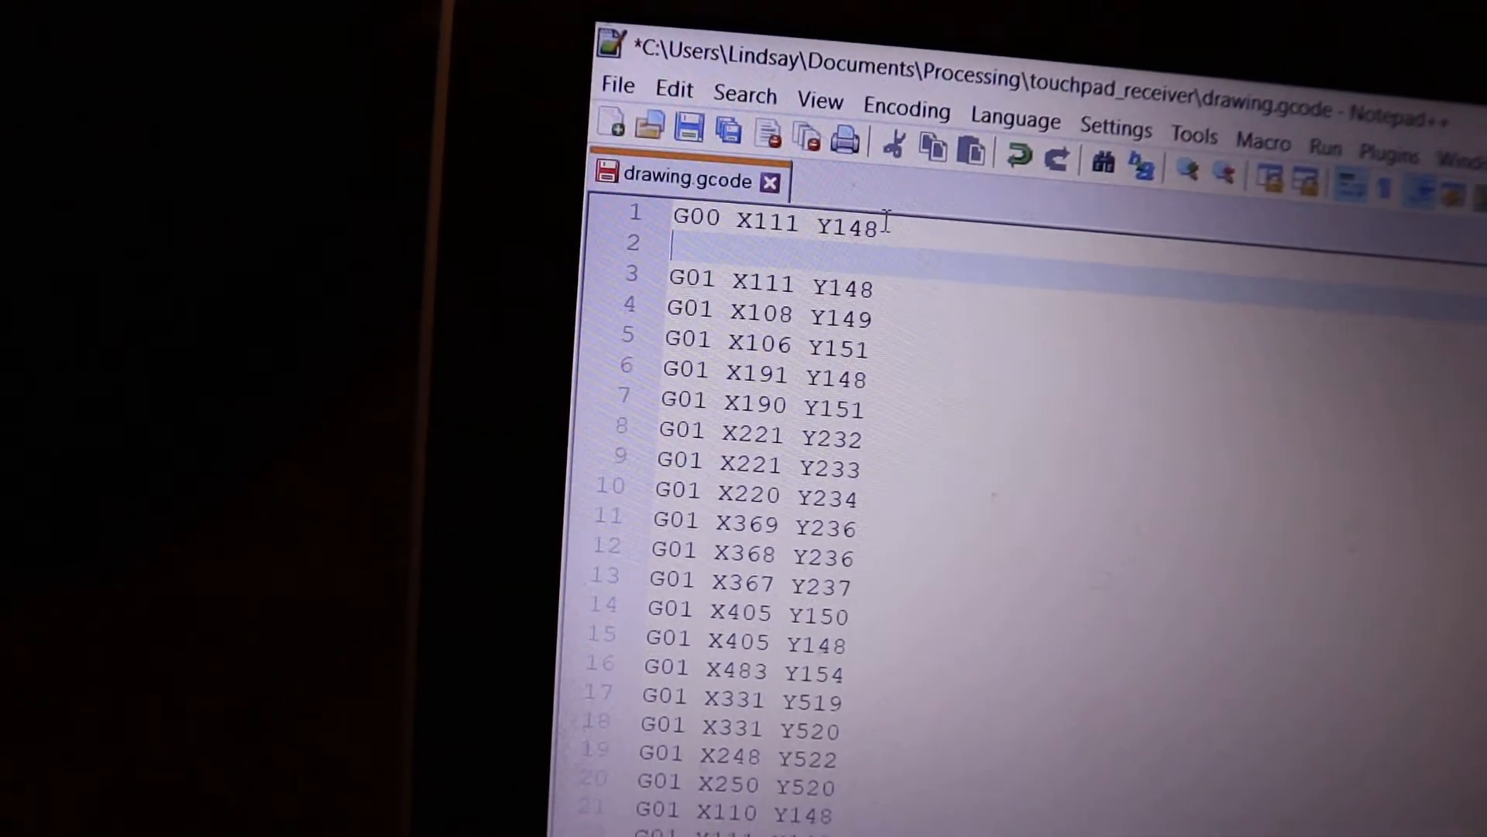
{"action": "scroll", "scroll_direction": "down", "scroll_amount": 3}
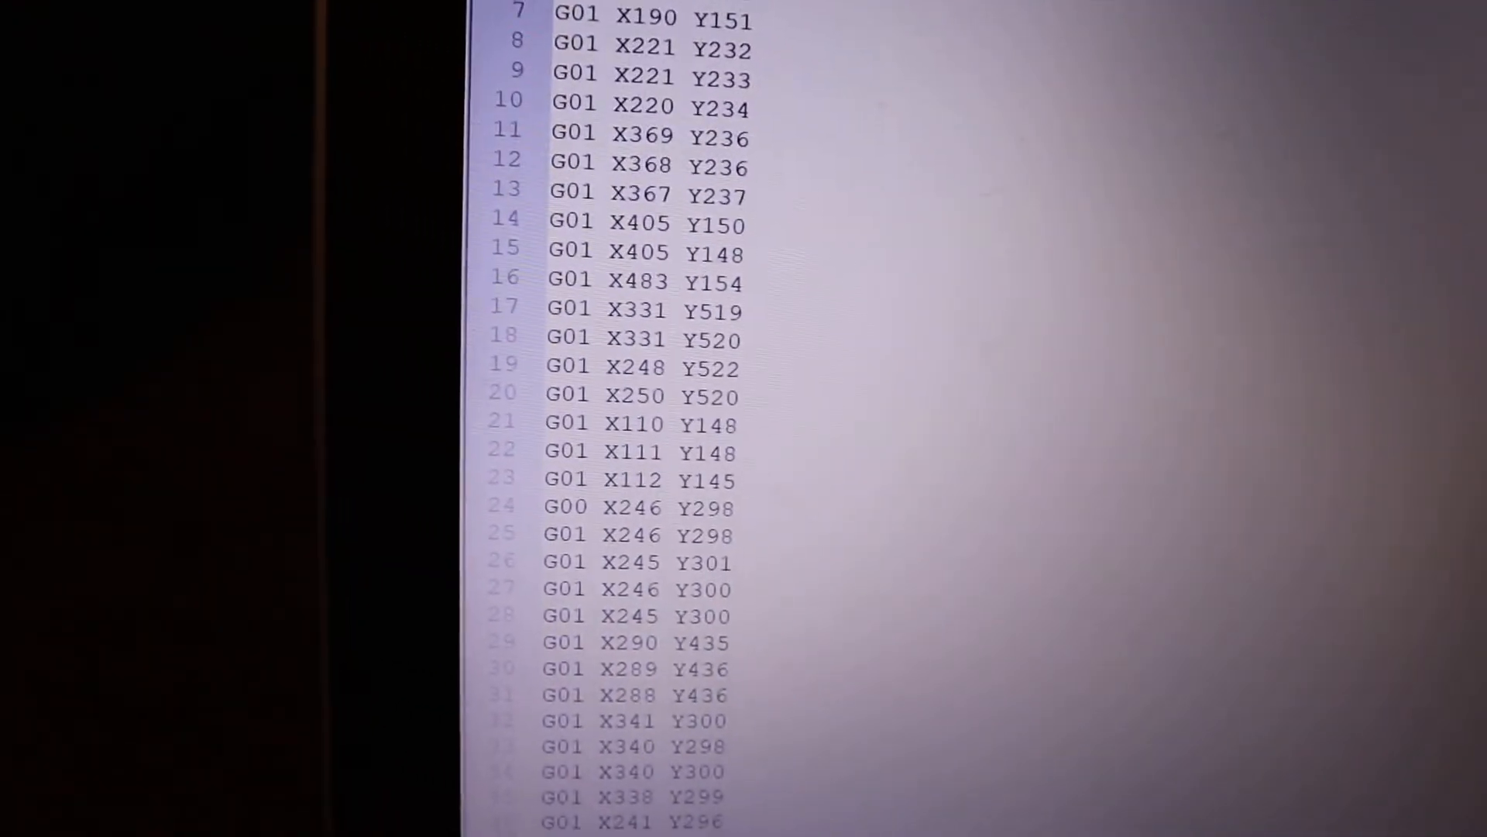
{"action": "scroll", "scroll_direction": "down", "scroll_amount": 3}
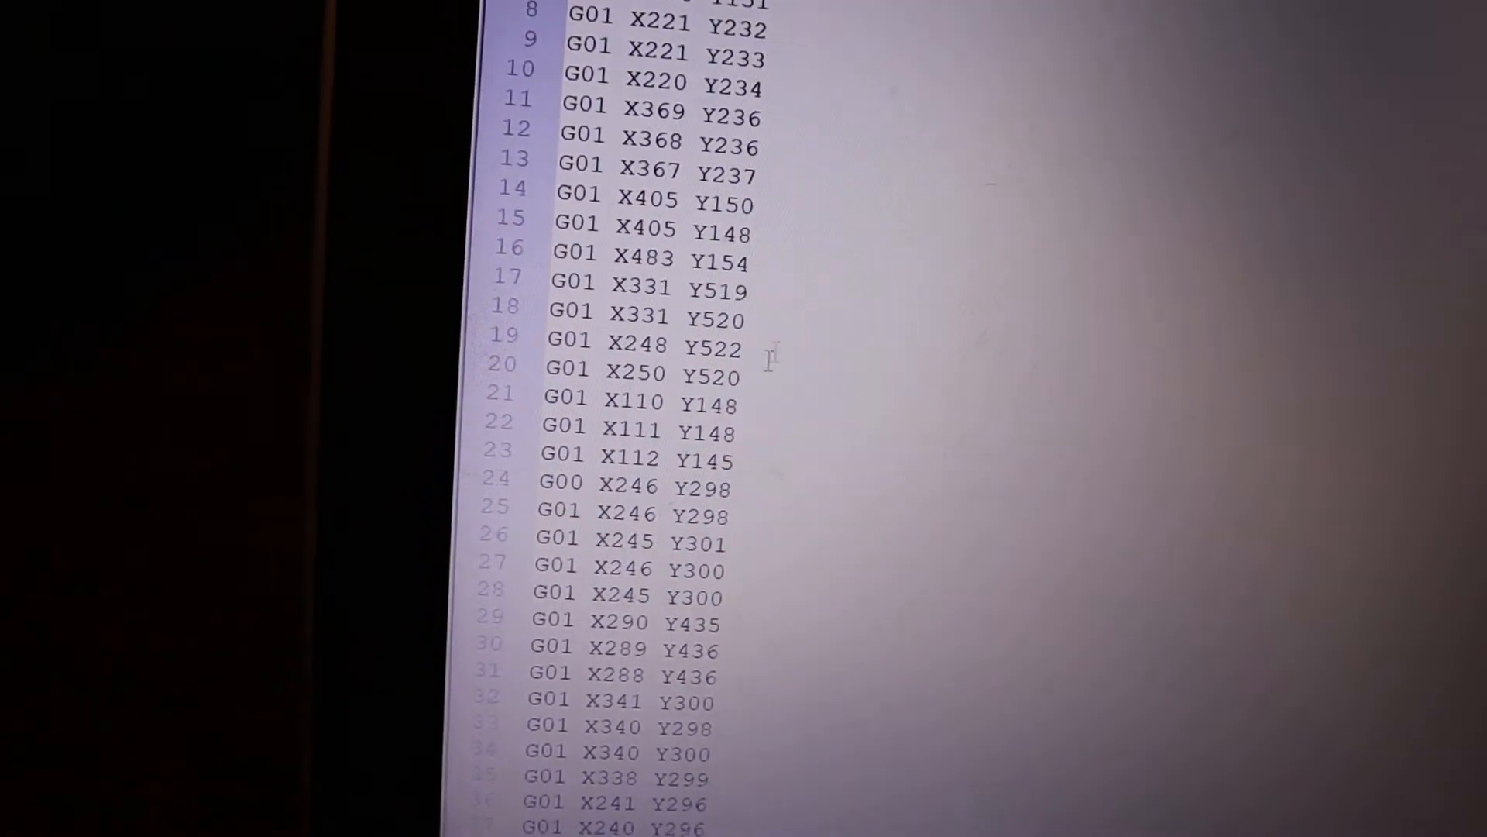
{"action": "scroll", "scroll_direction": "up", "scroll_amount": 3}
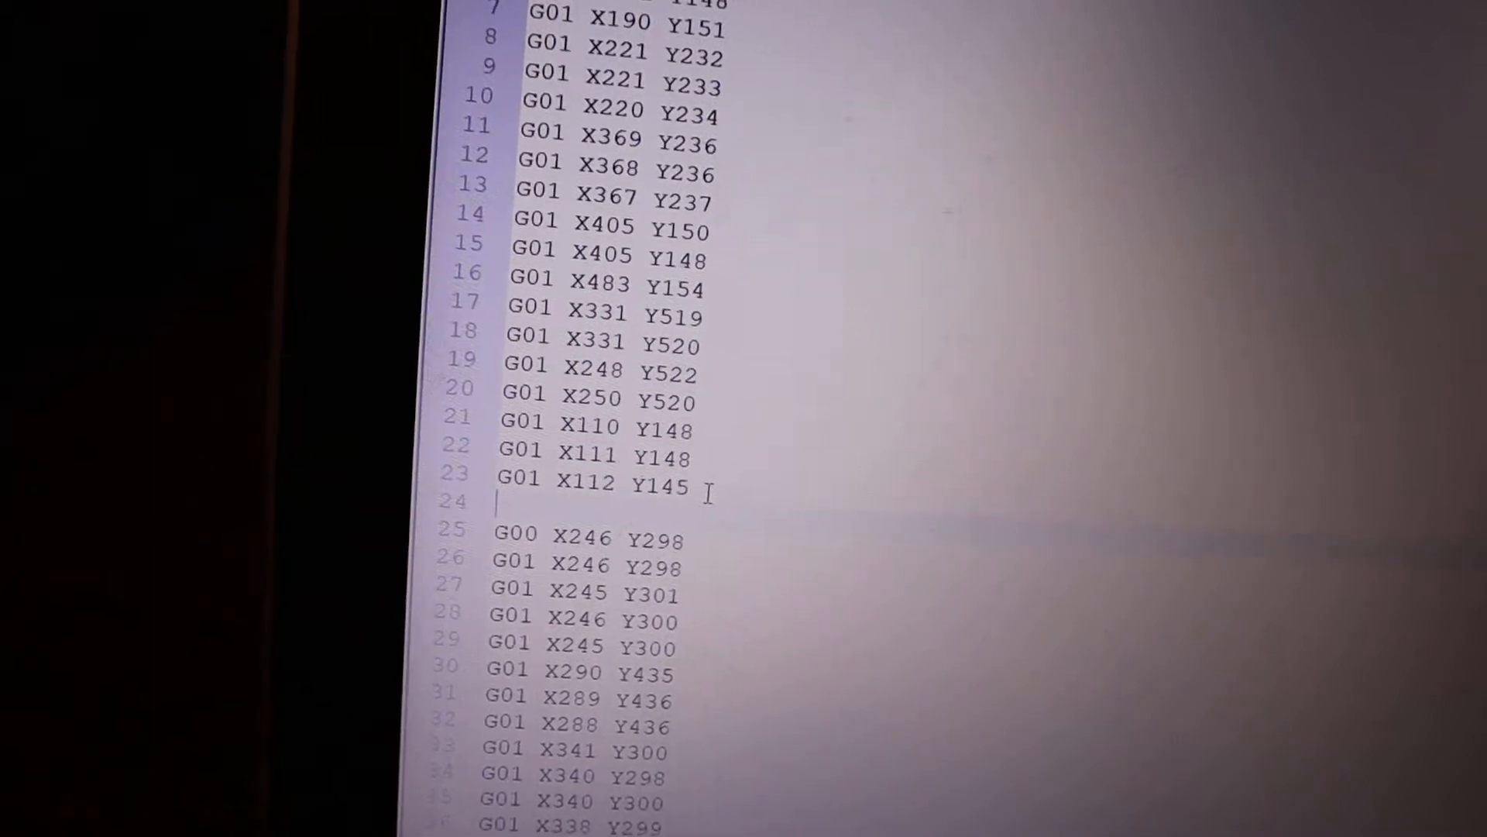
{"action": "scroll", "scroll_direction": "down", "scroll_amount": 3}
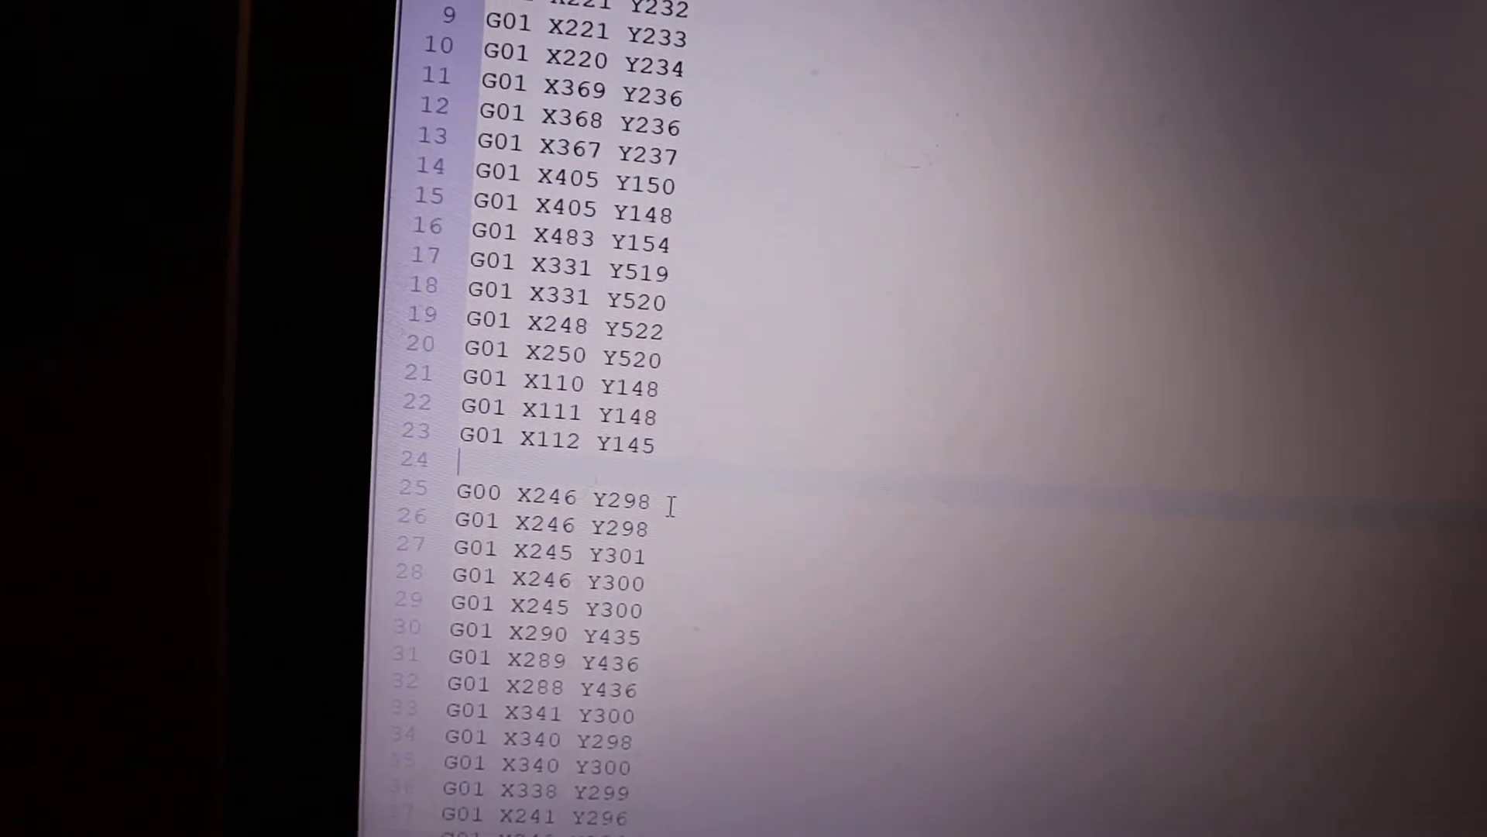
{"action": "scroll", "scroll_direction": "down", "scroll_amount": 3}
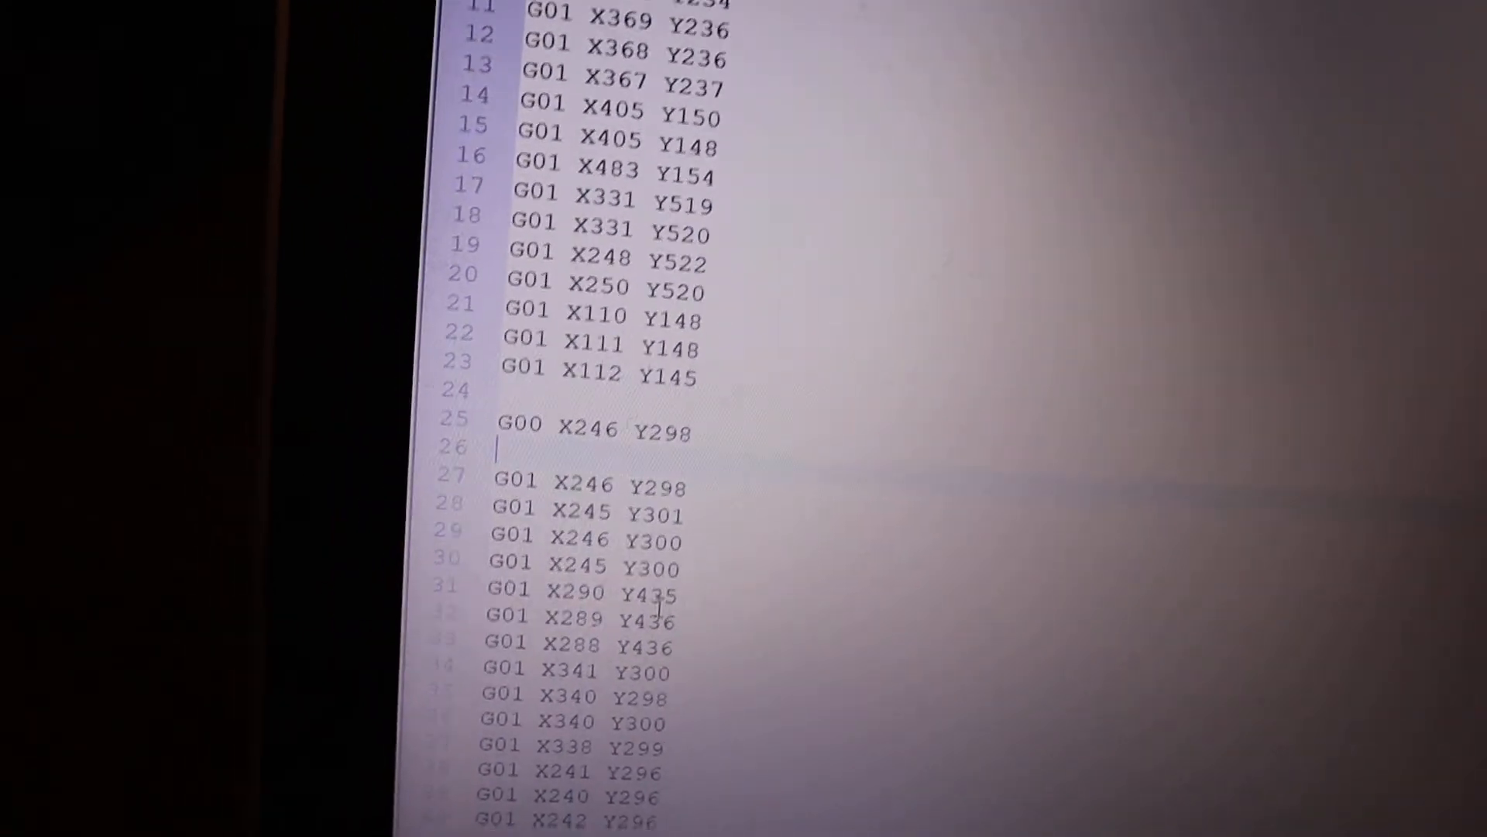
{"action": "scroll", "scroll_direction": "down", "scroll_amount": 3}
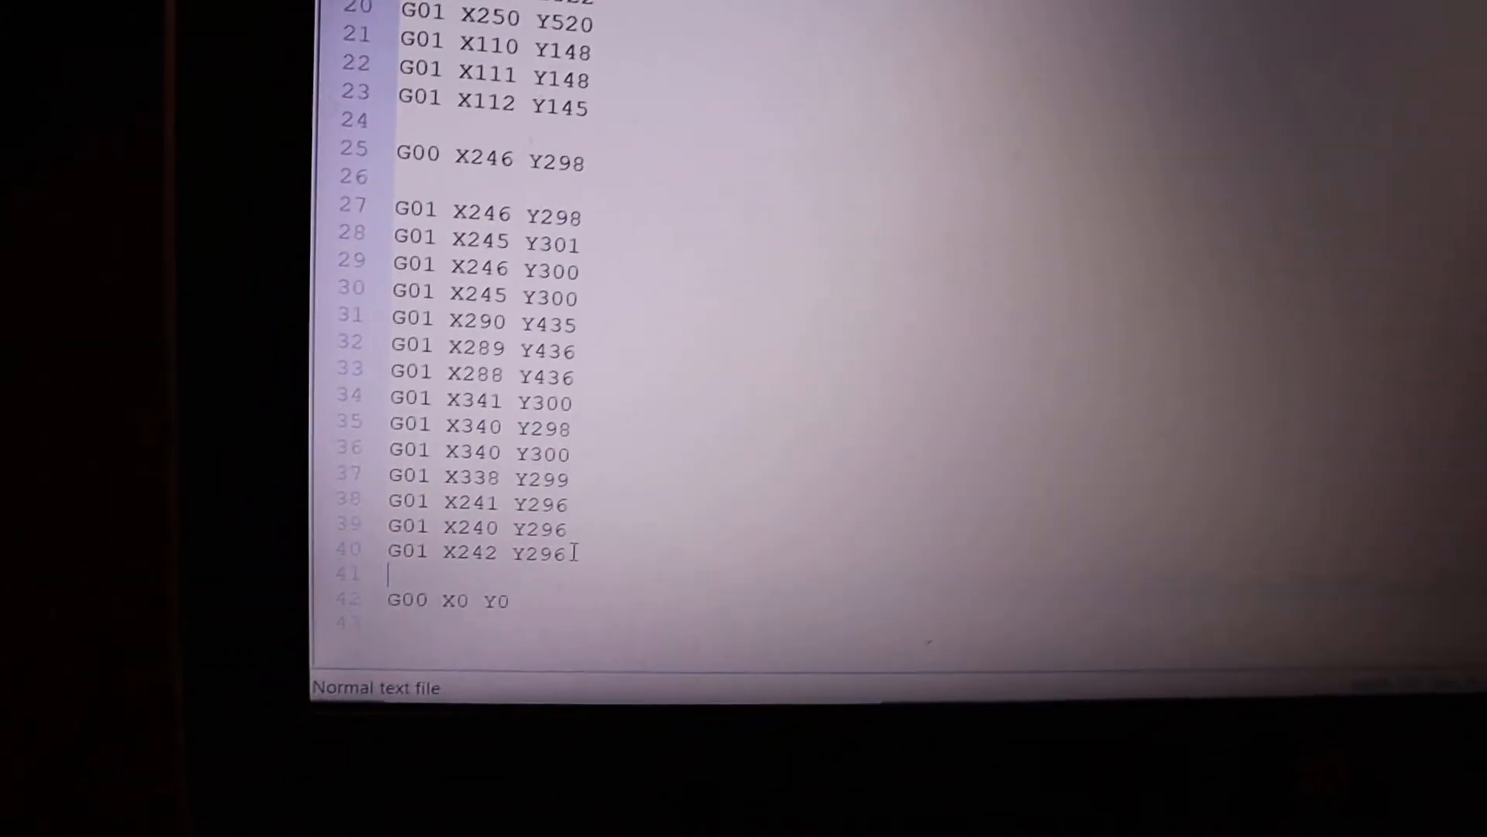
{"action": "scroll", "scroll_direction": "down", "scroll_amount": 3}
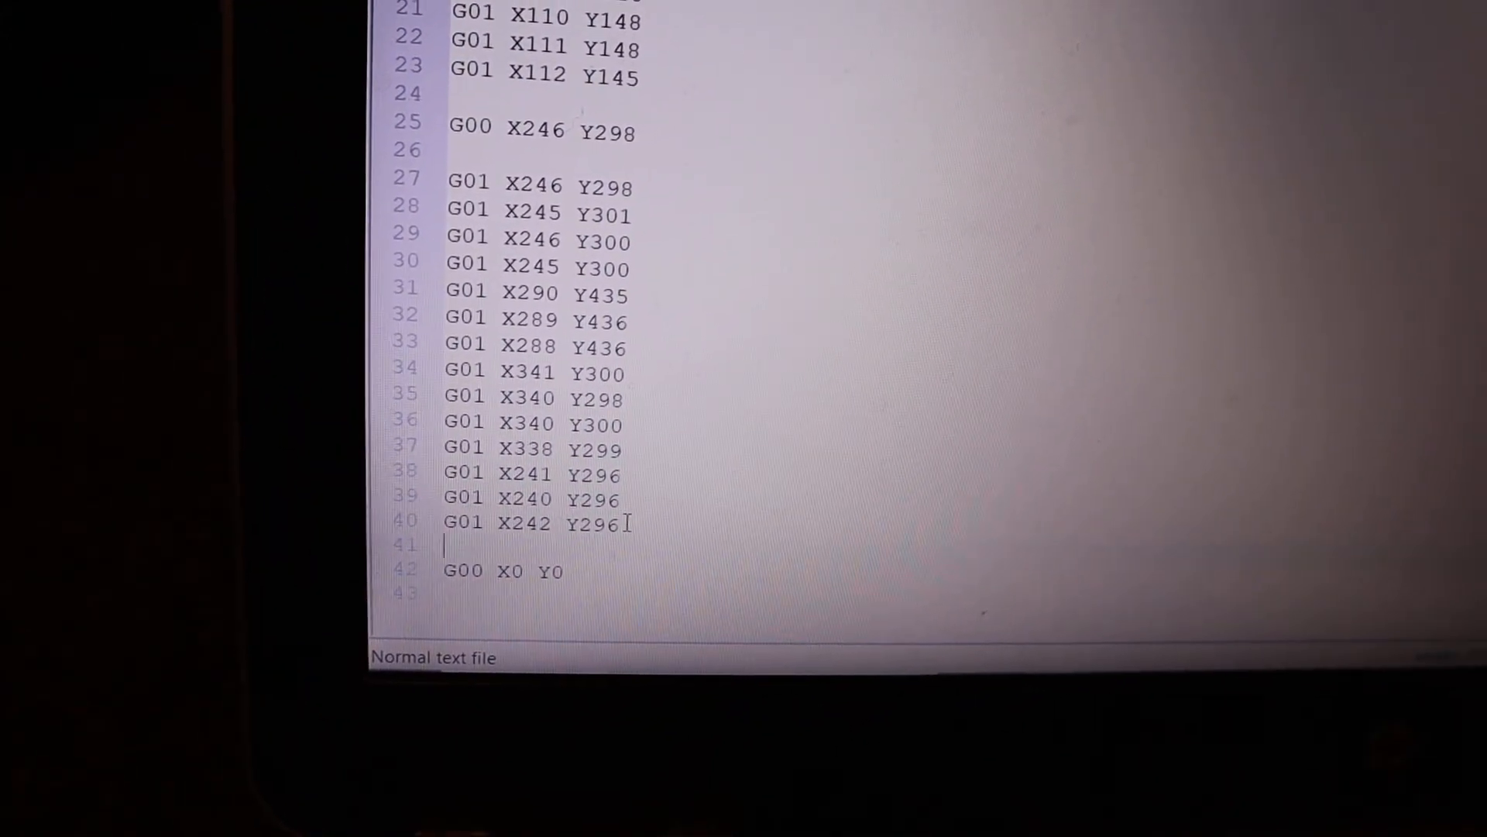